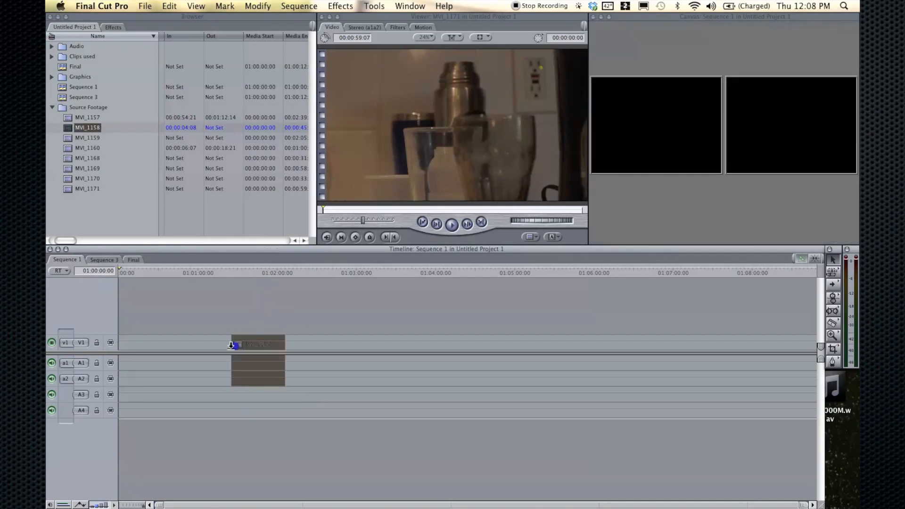
- Place MVI_1157 in Sequence 1 with video on V1 and audio on A1 and A2
{"action": "left_click_drag", "start_coordinate": [256, 343], "coordinate": [200, 343]}
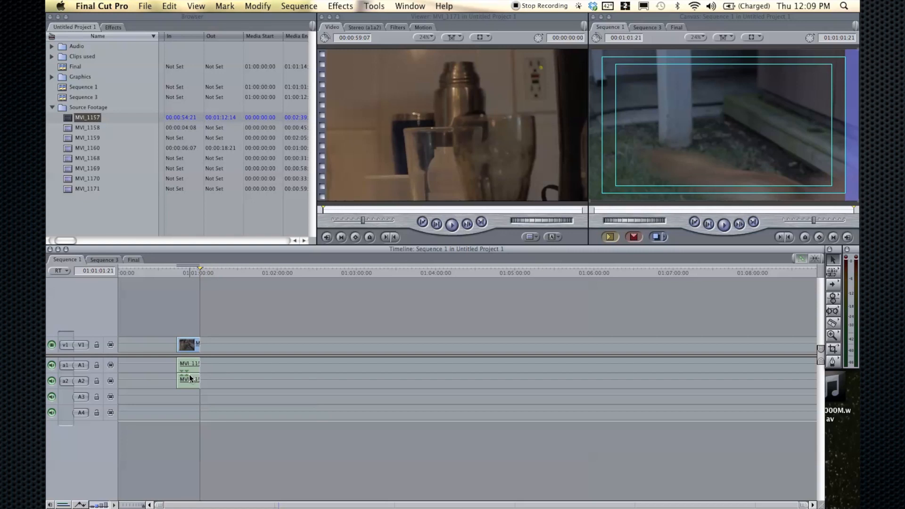
{"action": "mouse_move", "coordinate": [209, 371]}
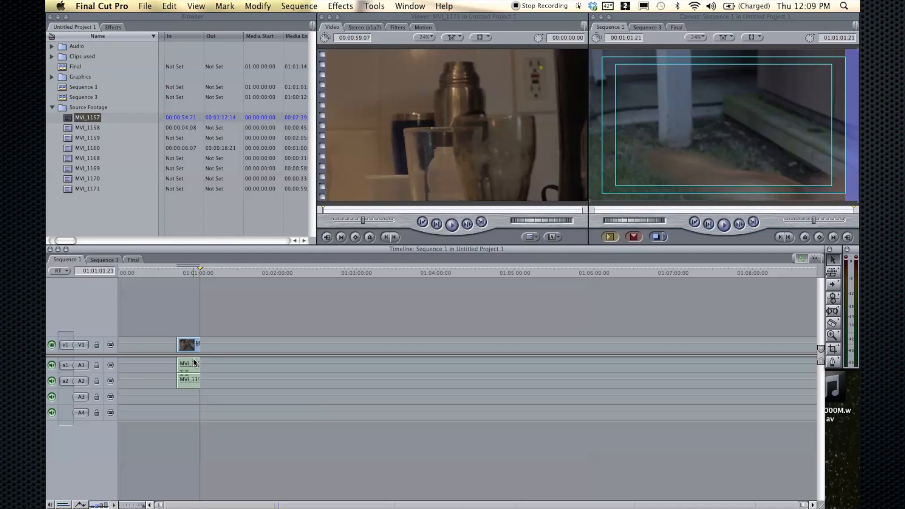
- Drag the clip up past the top tracks so it lands on V3 with audio on A5 and A6
{"action": "left_click_drag", "start_coordinate": [187, 345], "coordinate": [227, 345]}
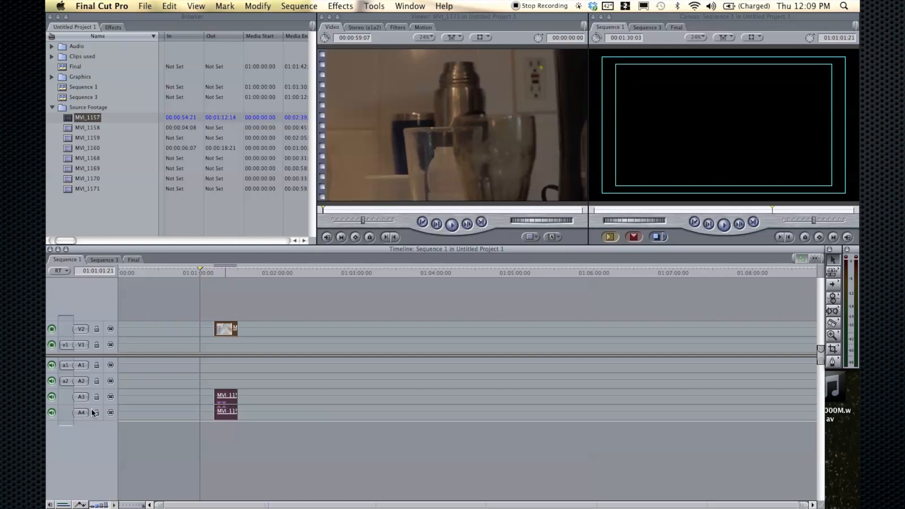
{"action": "mouse_move", "coordinate": [87, 419]}
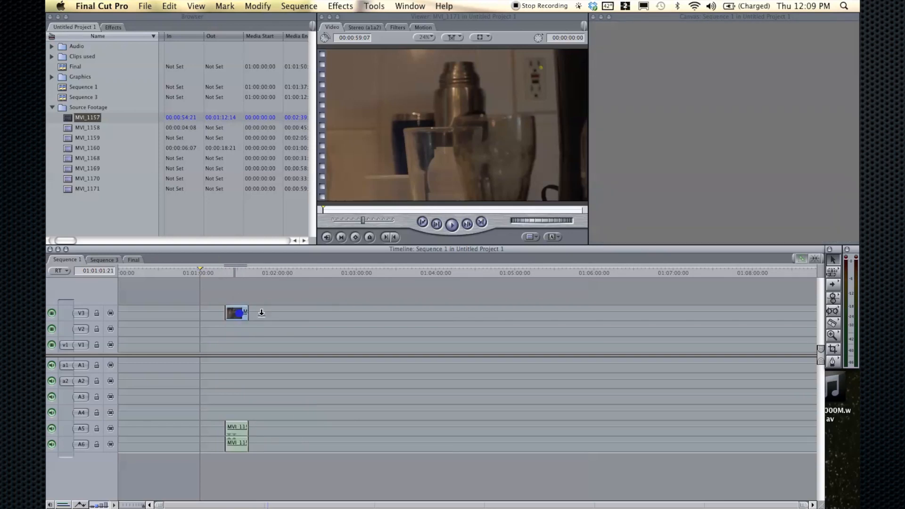
- Reposition the clip on V3/A5/A6, then shift only the V3 video away from its audio
{"action": "left_click_drag", "start_coordinate": [237, 312], "coordinate": [179, 312]}
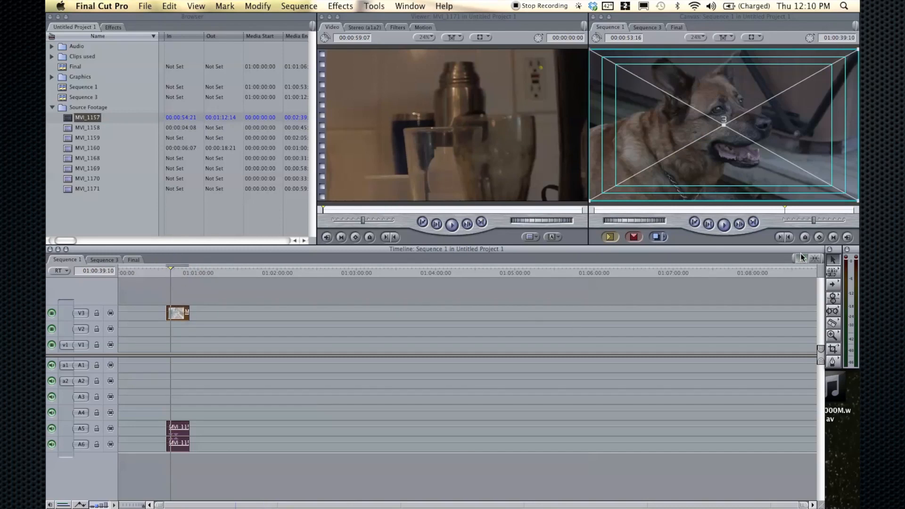
{"action": "mouse_move", "coordinate": [802, 260]}
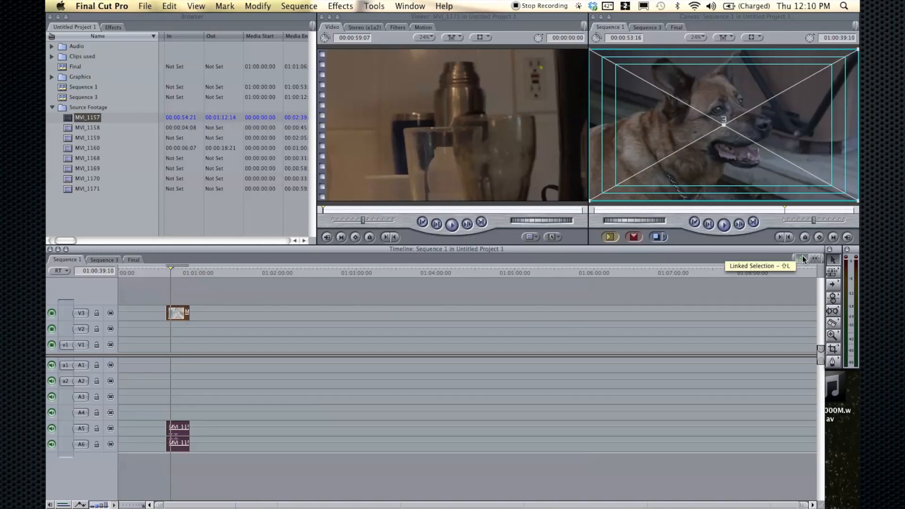
{"action": "mouse_move", "coordinate": [402, 301]}
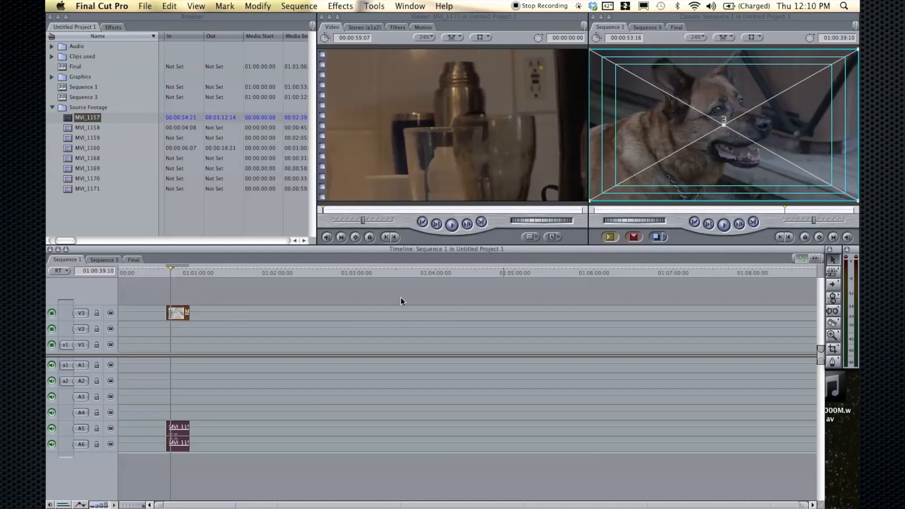
{"action": "mouse_move", "coordinate": [179, 356]}
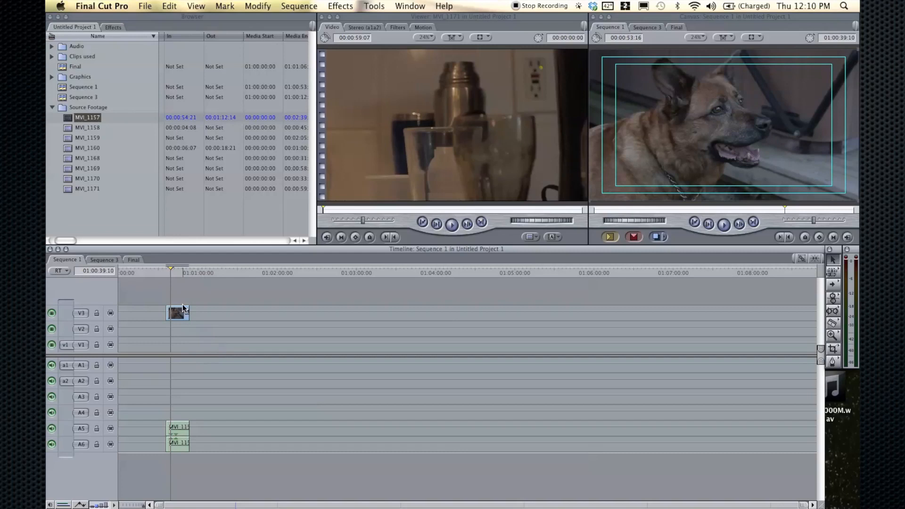
{"action": "left_click_drag", "start_coordinate": [178, 313], "coordinate": [282, 313]}
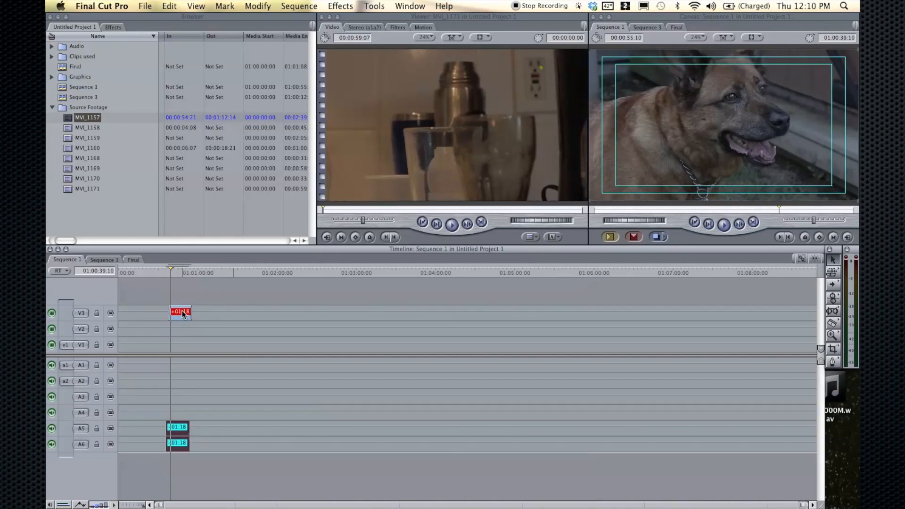
- Nudge the V3 video back beside its audio until it is 14 frames out of sync, then preview the dog footage
{"action": "left_click_drag", "start_coordinate": [180, 312], "coordinate": [226, 312]}
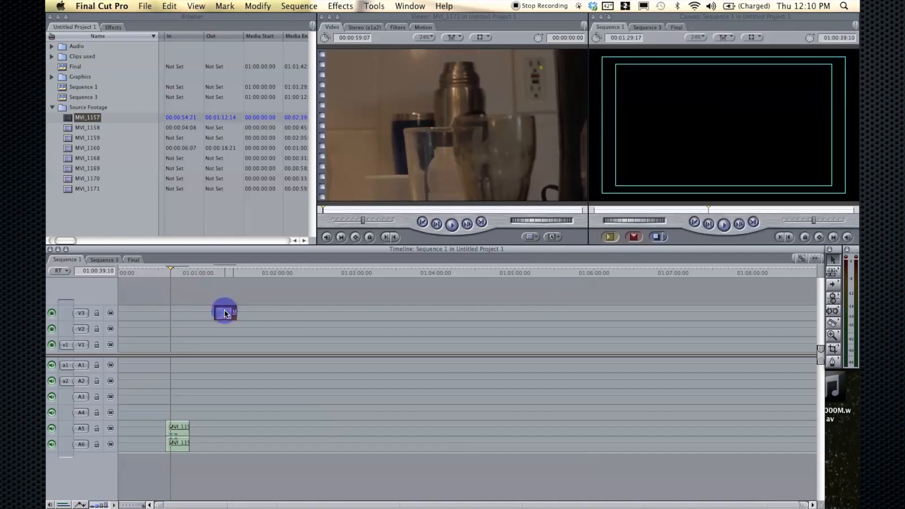
{"action": "left_click_drag", "start_coordinate": [225, 312], "coordinate": [185, 312]}
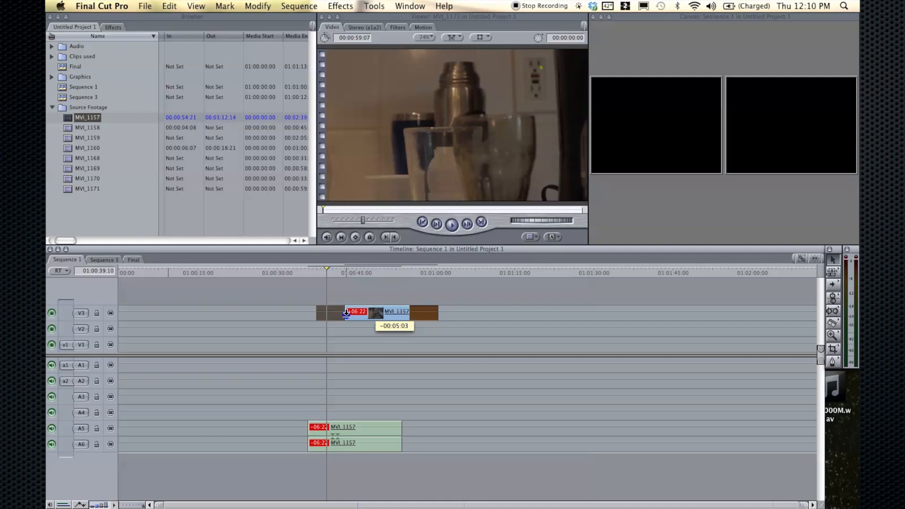
{"action": "left_click_drag", "start_coordinate": [346, 312], "coordinate": [340, 313]}
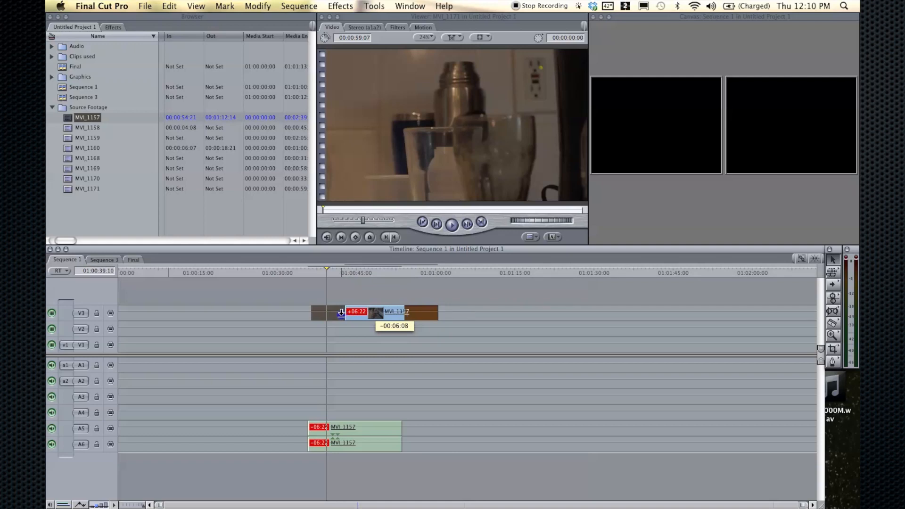
{"action": "left_click_drag", "start_coordinate": [341, 312], "coordinate": [338, 312]}
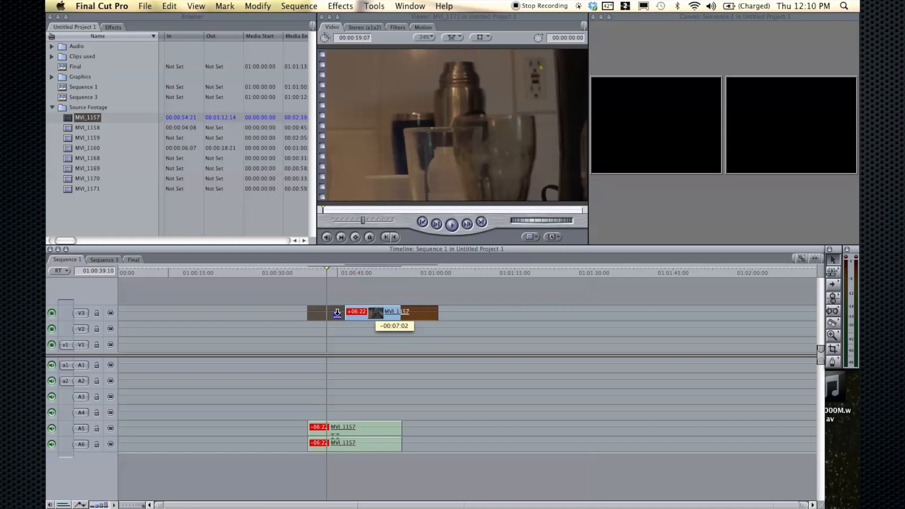
{"action": "left_click_drag", "start_coordinate": [337, 312], "coordinate": [340, 312]}
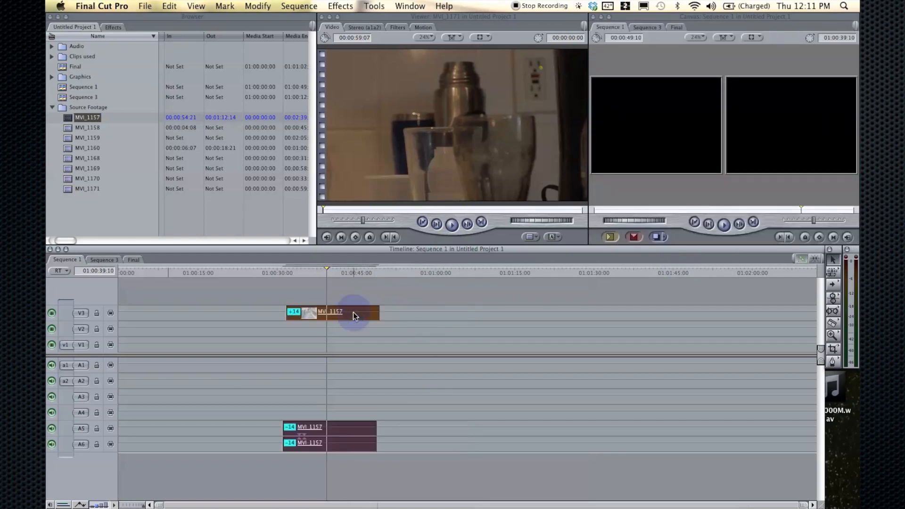
{"action": "left_click", "coordinate": [349, 312]}
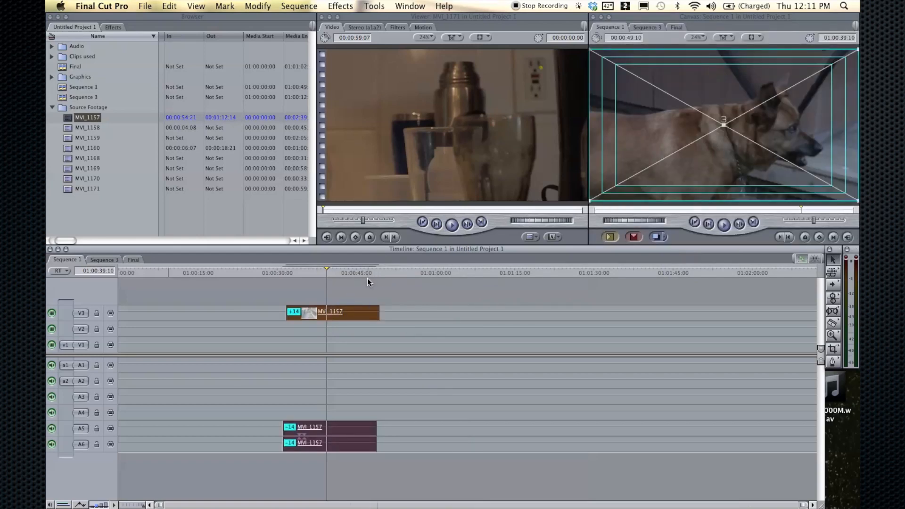
{"action": "left_click", "coordinate": [377, 273]}
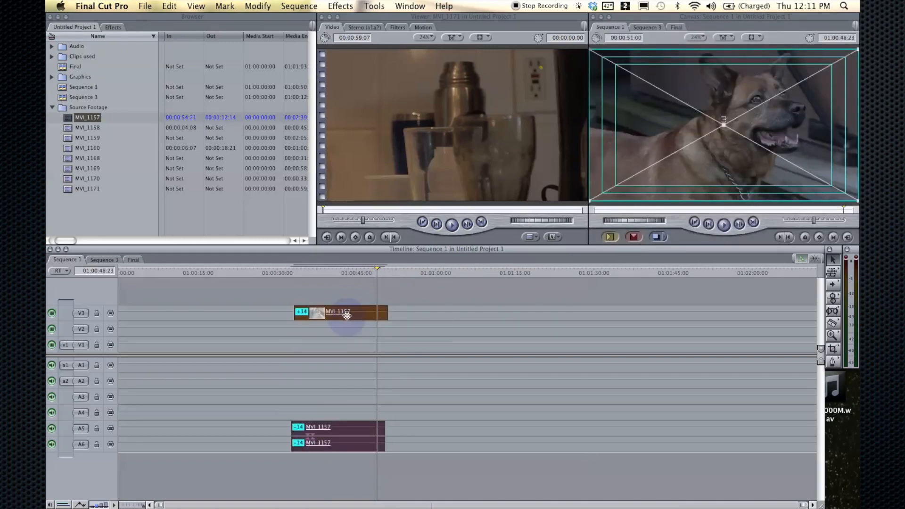
- Move the clip down to V1 and A1/A2 and select its audio items on their own
{"action": "left_click_drag", "start_coordinate": [340, 313], "coordinate": [340, 328]}
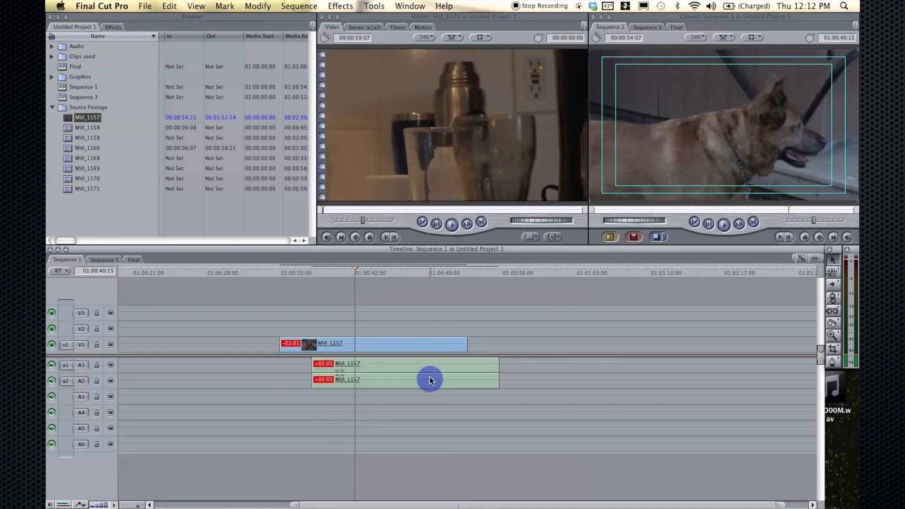
{"action": "left_click", "coordinate": [427, 372]}
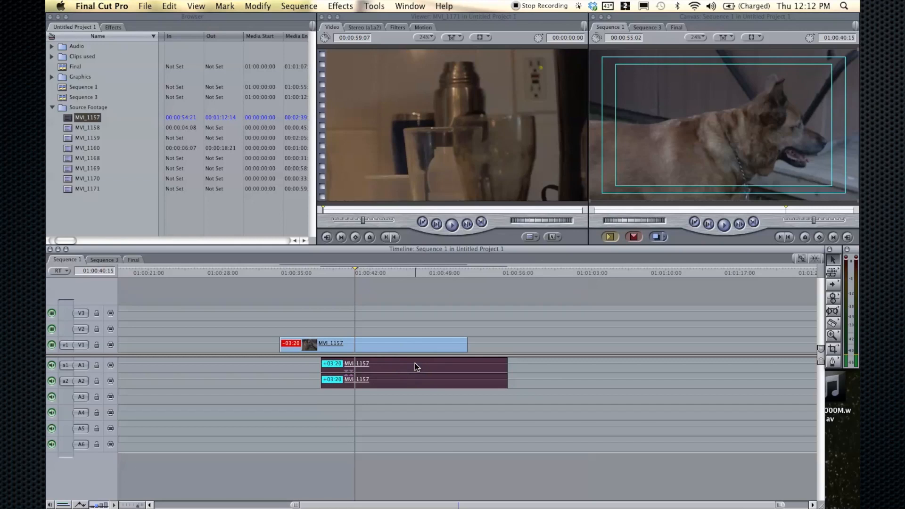
{"action": "mouse_move", "coordinate": [258, 405]}
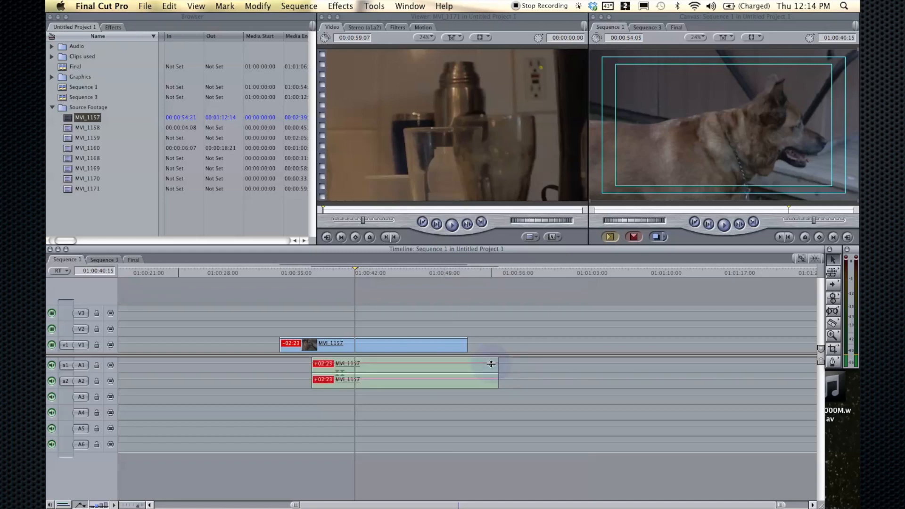
- Select the A1/A2 audio and uncheck Modify > Stereo Pair to split the channels
{"action": "left_click", "coordinate": [404, 371]}
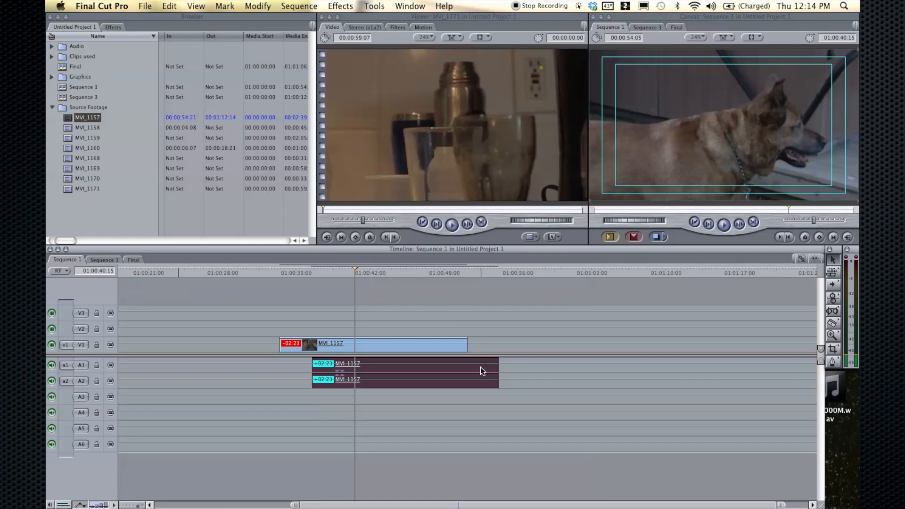
{"action": "mouse_move", "coordinate": [318, 51]}
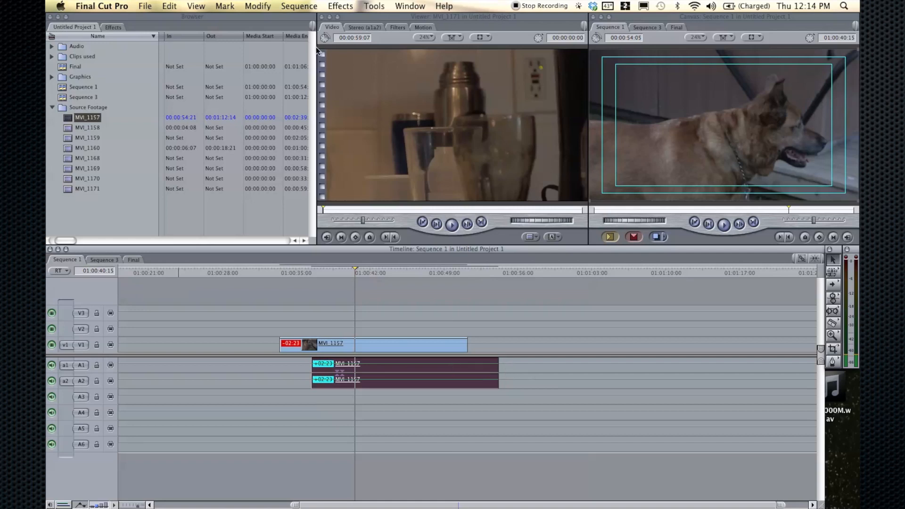
{"action": "left_click", "coordinate": [257, 7]}
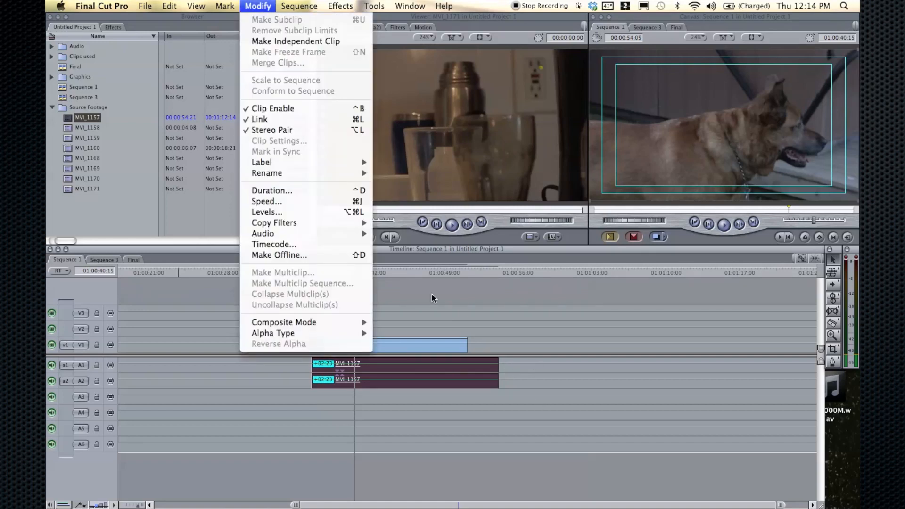
{"action": "mouse_move", "coordinate": [273, 130]}
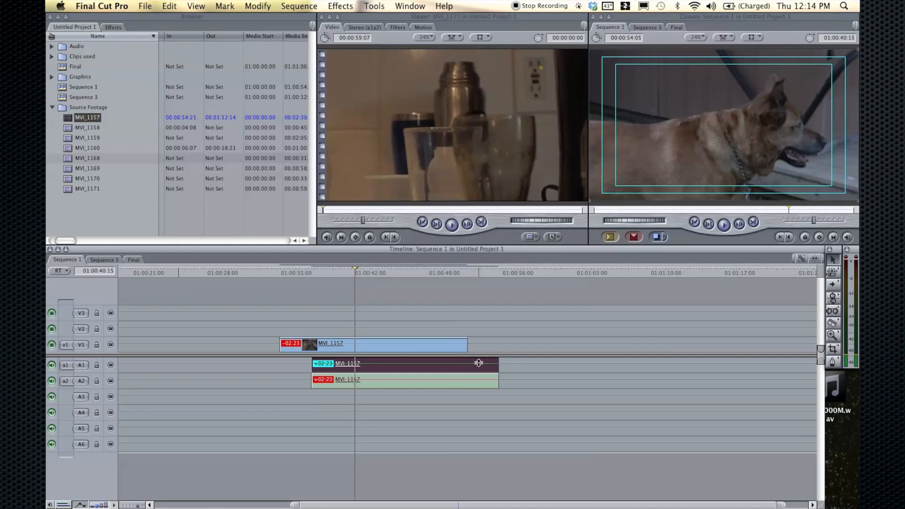
- Slide the audio to about 1:01 out of sync, scrub through MVI_1157 and go to the File menu
{"action": "left_click_drag", "start_coordinate": [480, 362], "coordinate": [473, 367]}
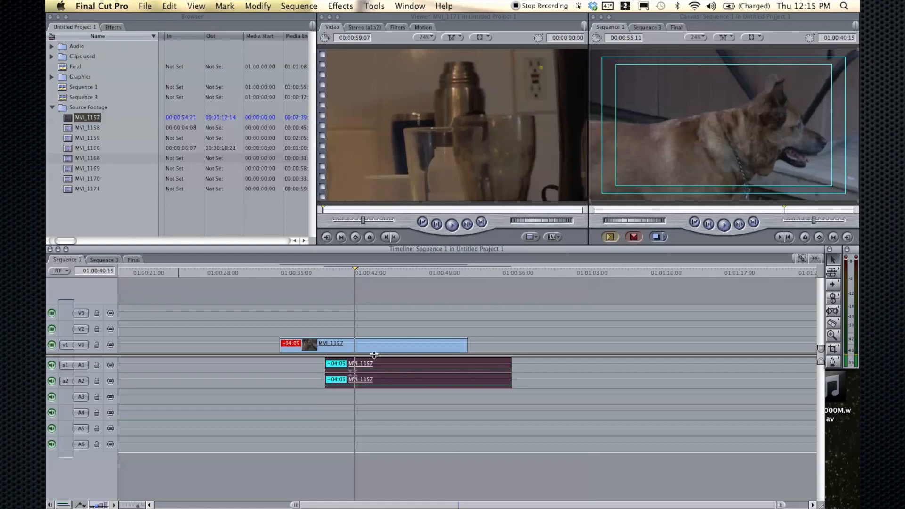
{"action": "mouse_move", "coordinate": [394, 363]}
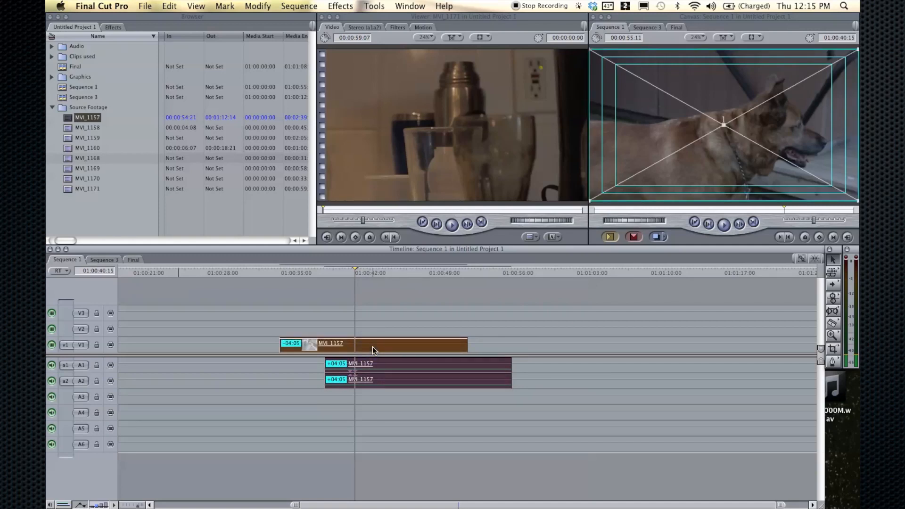
{"action": "key", "text": "cmd+l"}
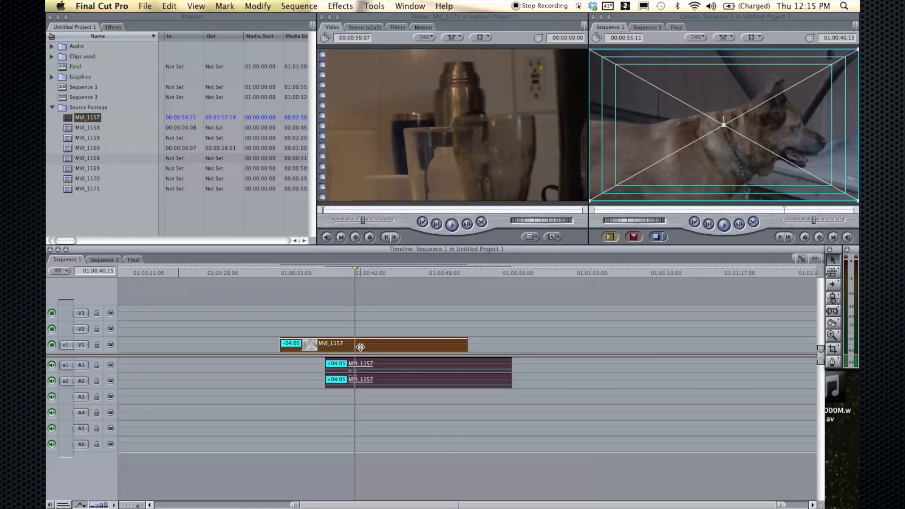
{"action": "key", "text": "cmd+l"}
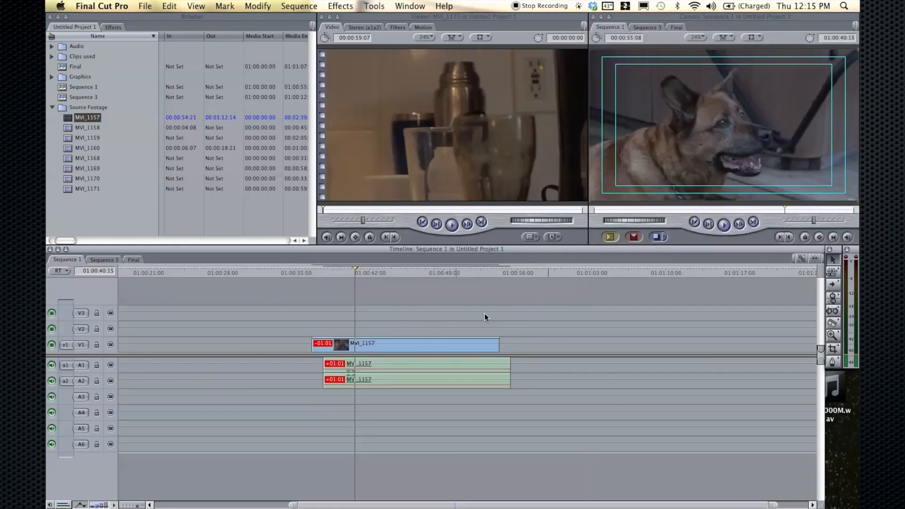
{"action": "left_click_drag", "start_coordinate": [356, 266], "coordinate": [462, 266]}
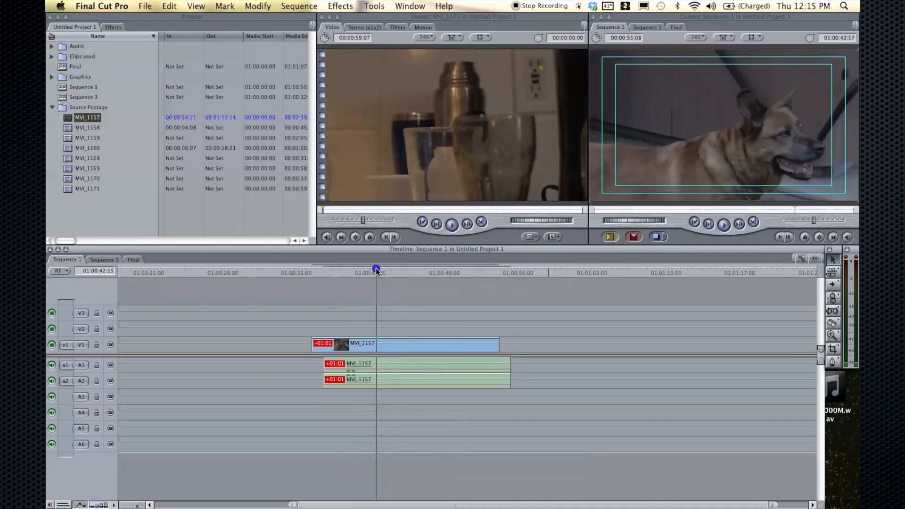
{"action": "left_click", "coordinate": [145, 7]}
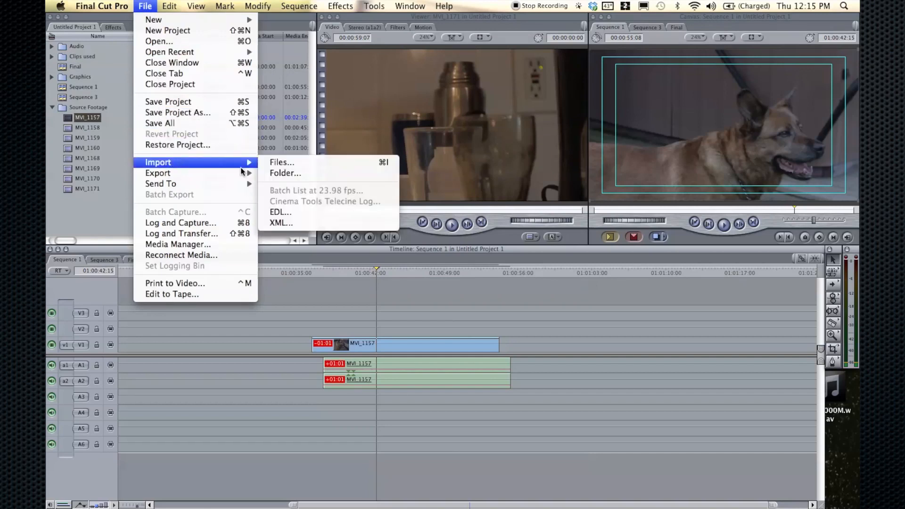
- Import cinematic DSLR music.aif from the Cinematic DSLR folder in the Pat home folder
{"action": "left_click", "coordinate": [282, 163]}
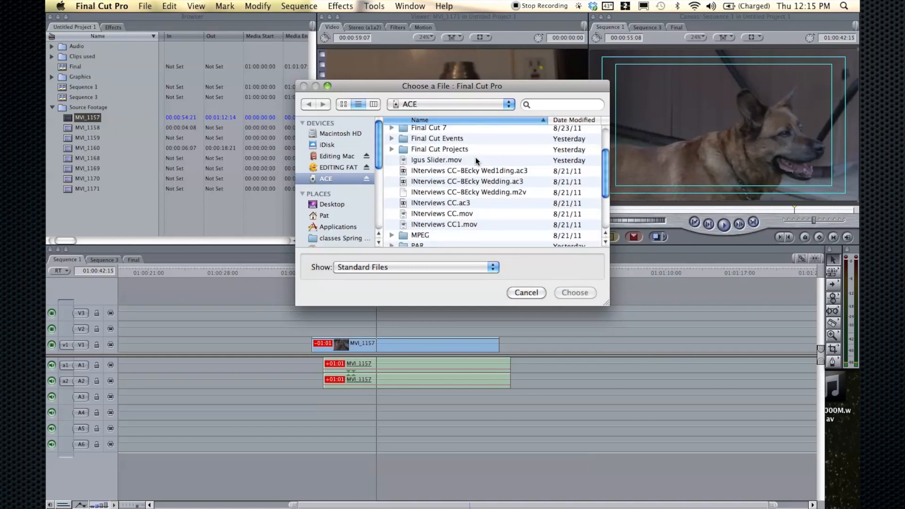
{"action": "scroll", "scroll_direction": "down", "scroll_amount": 3}
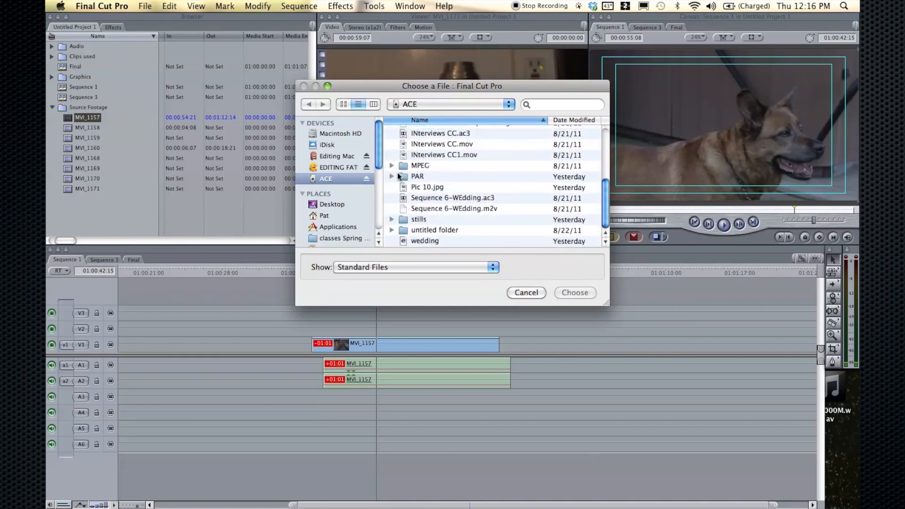
{"action": "left_click", "coordinate": [325, 215]}
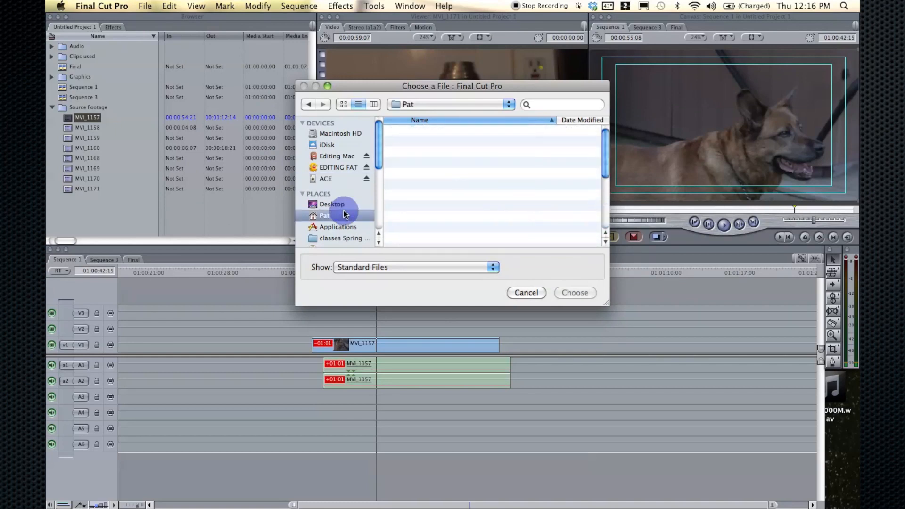
{"action": "left_click", "coordinate": [324, 215]}
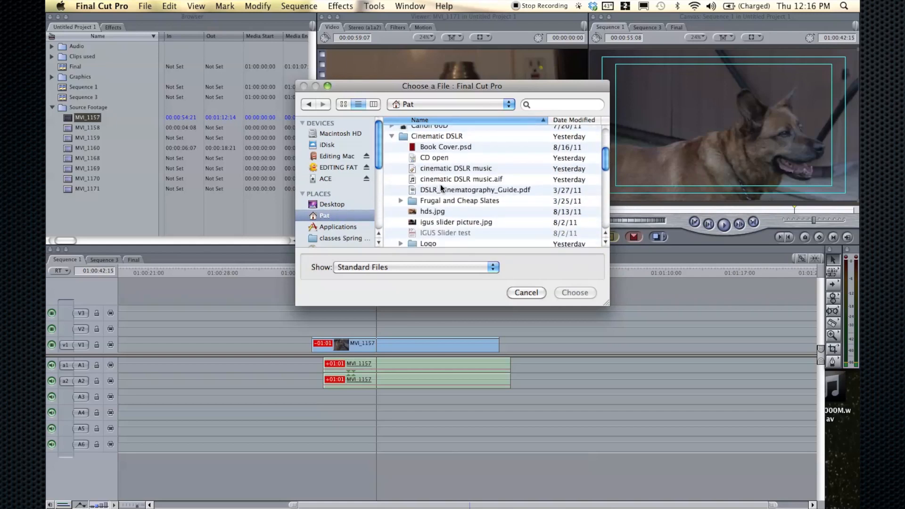
{"action": "left_click", "coordinate": [461, 179]}
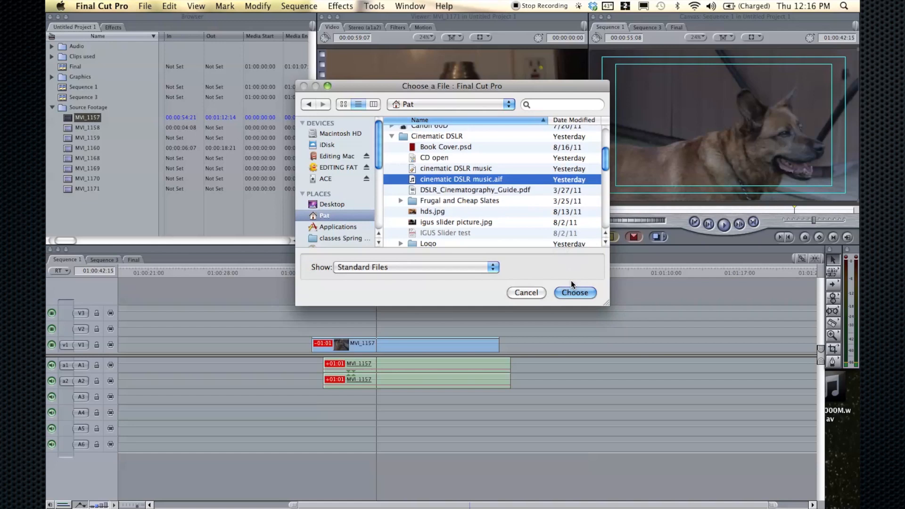
{"action": "left_click", "coordinate": [574, 292]}
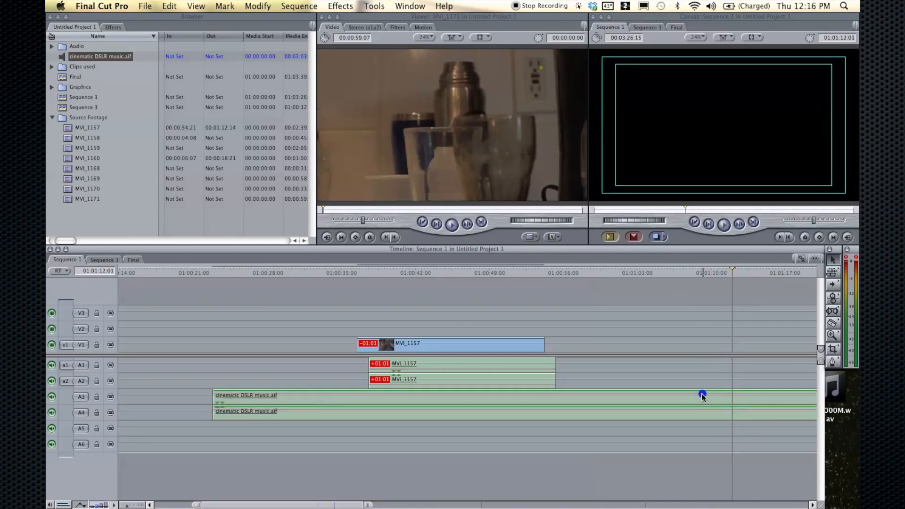
{"action": "mouse_move", "coordinate": [677, 276]}
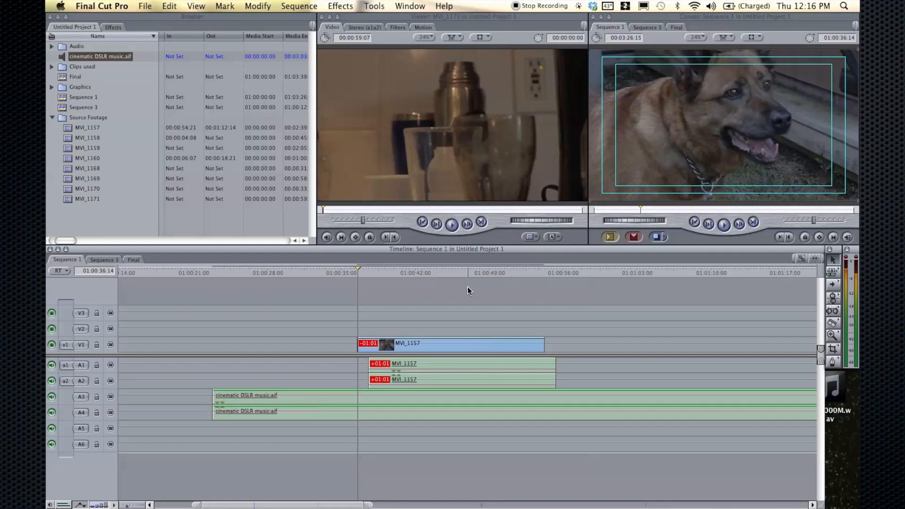
{"action": "mouse_move", "coordinate": [322, 250]}
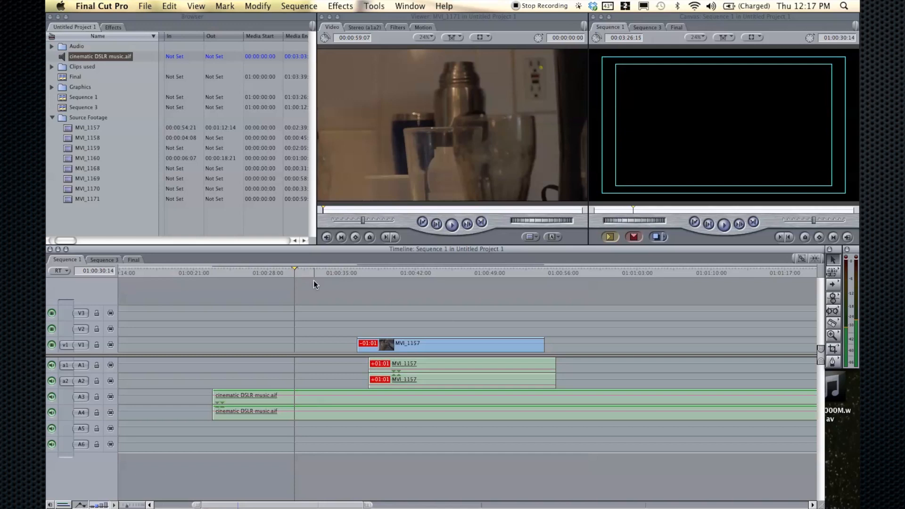
- Stack MVI_1157 and MVI_1160 on V3 with audio on A5/A6 and nudge MVI_1160 earlier
{"action": "left_click", "coordinate": [359, 273]}
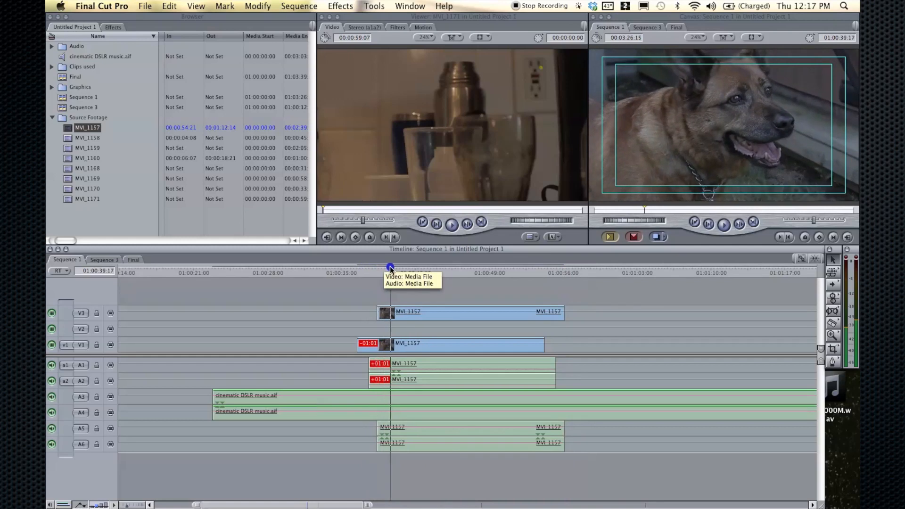
{"action": "left_click_drag", "start_coordinate": [390, 269], "coordinate": [363, 268]}
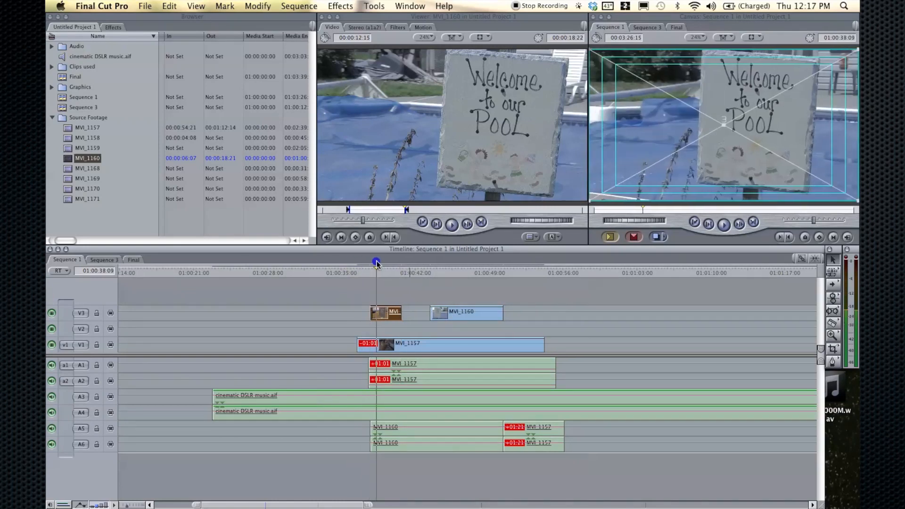
{"action": "left_click_drag", "start_coordinate": [377, 264], "coordinate": [427, 269]}
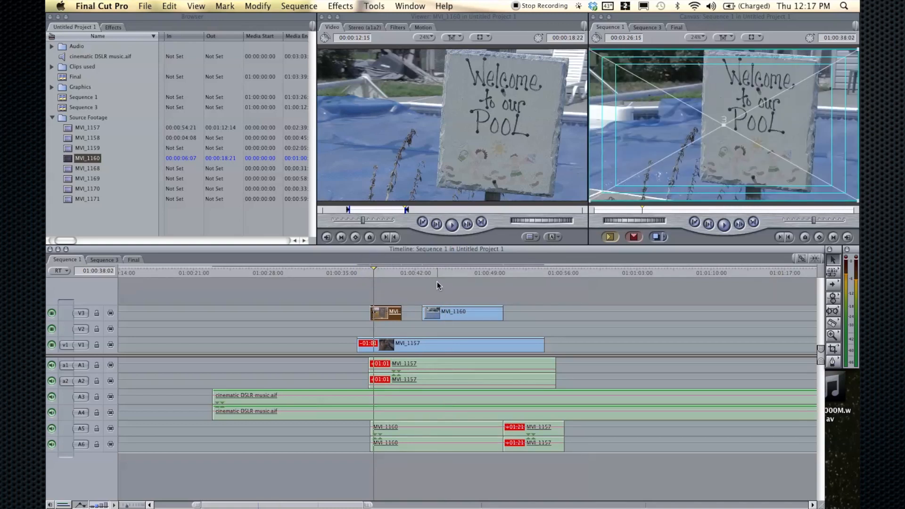
{"action": "left_click", "coordinate": [462, 313]}
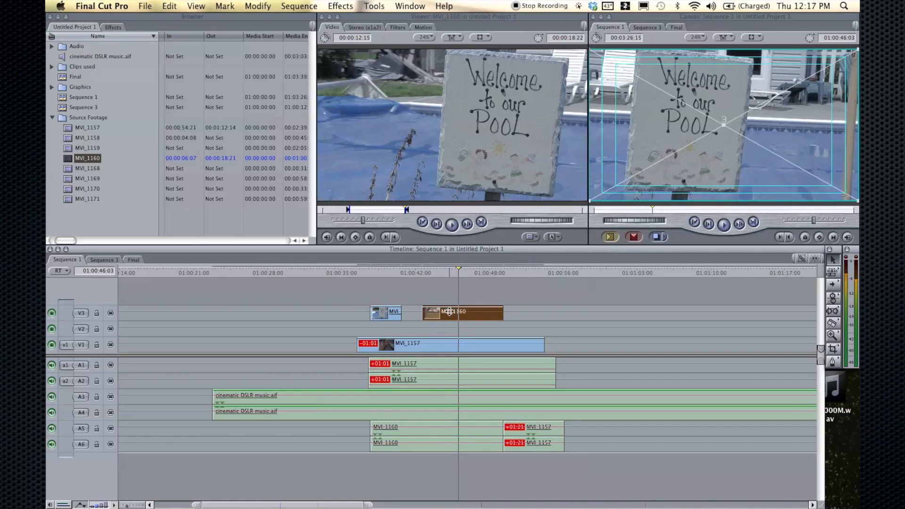
- Set MVI_1160's composite mode to Multiply, then Screen, then Soft Light over the dog footage
{"action": "right_click", "coordinate": [462, 312]}
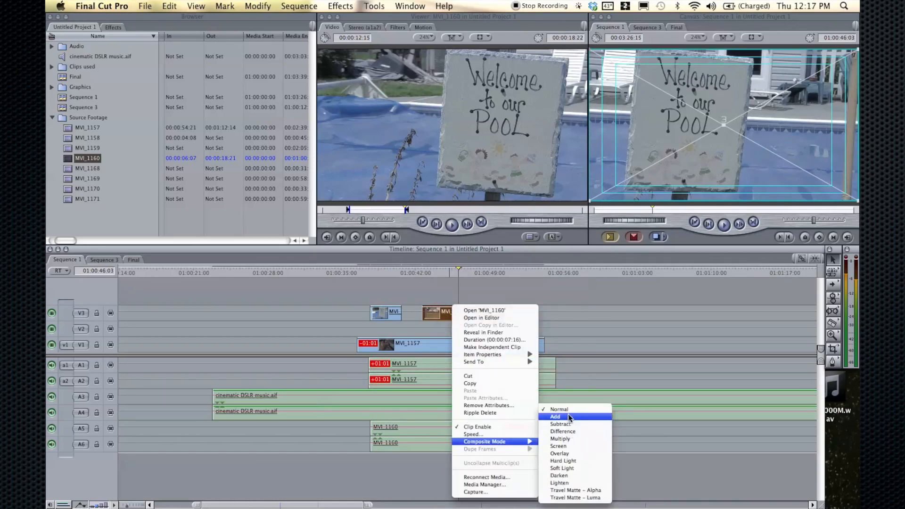
{"action": "mouse_move", "coordinate": [579, 457]}
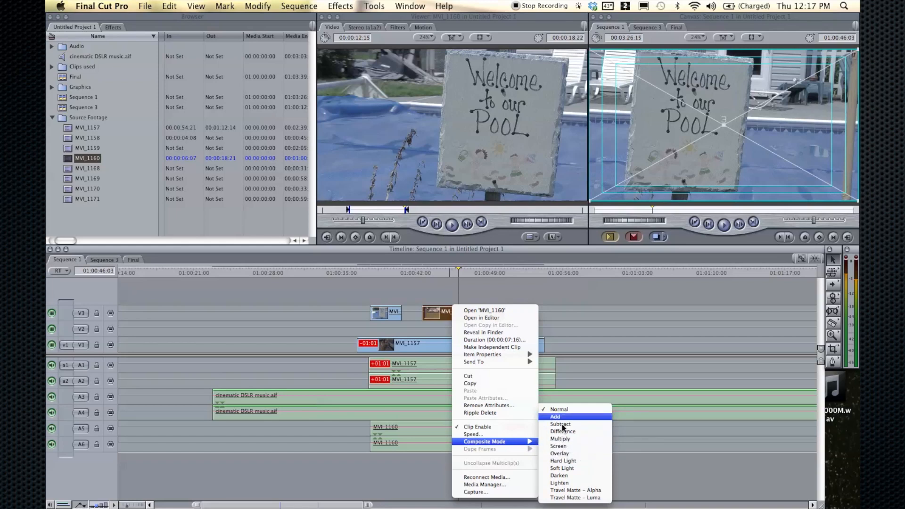
{"action": "mouse_move", "coordinate": [474, 434]}
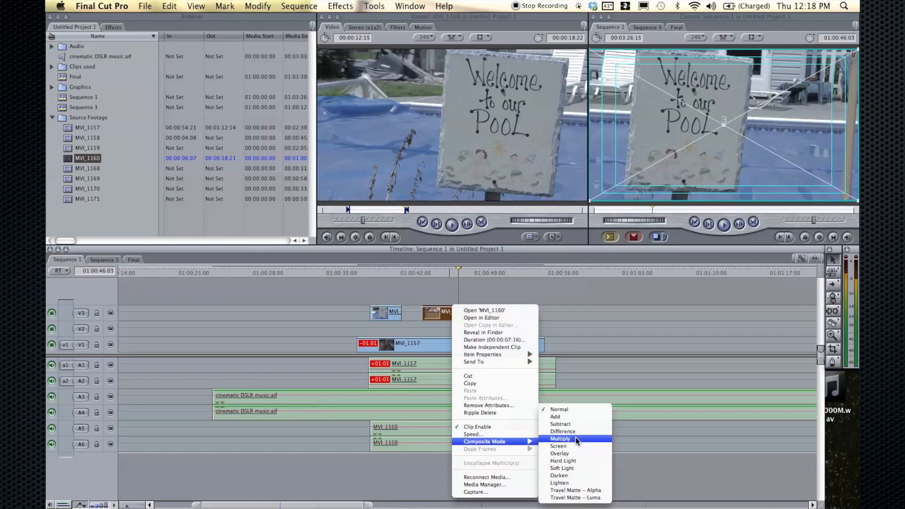
{"action": "left_click", "coordinate": [560, 439]}
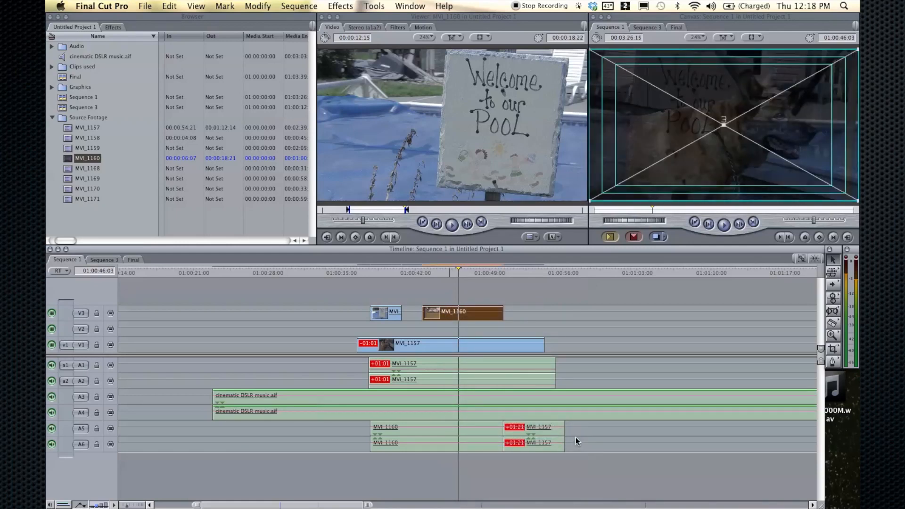
{"action": "mouse_move", "coordinate": [412, 223]}
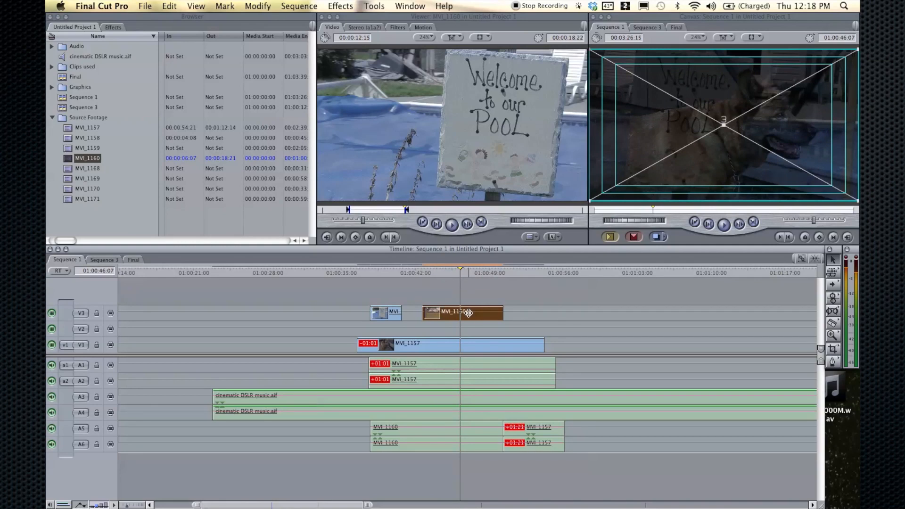
{"action": "right_click", "coordinate": [464, 312]}
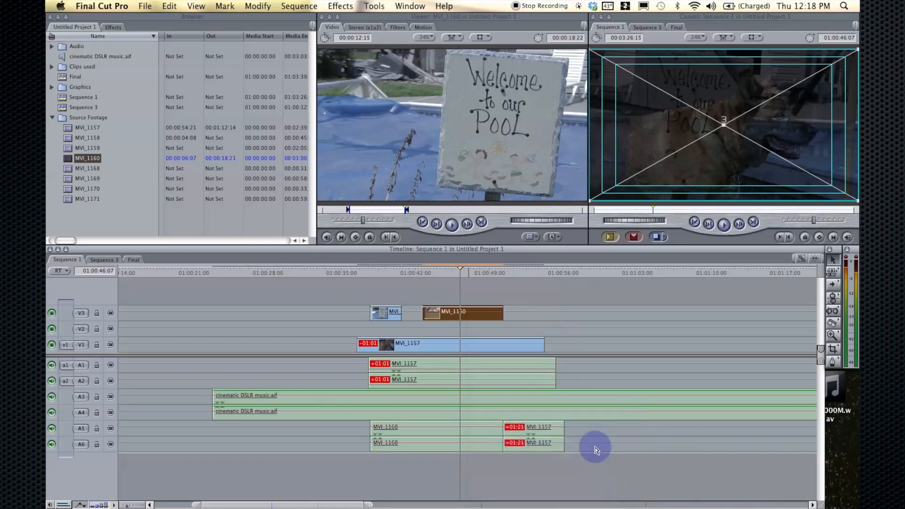
{"action": "right_click", "coordinate": [454, 312]}
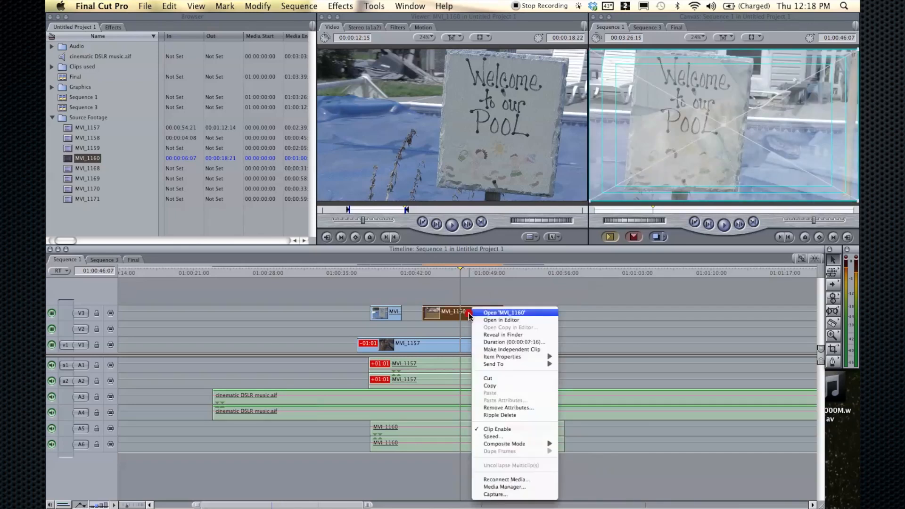
{"action": "left_click", "coordinate": [504, 445]}
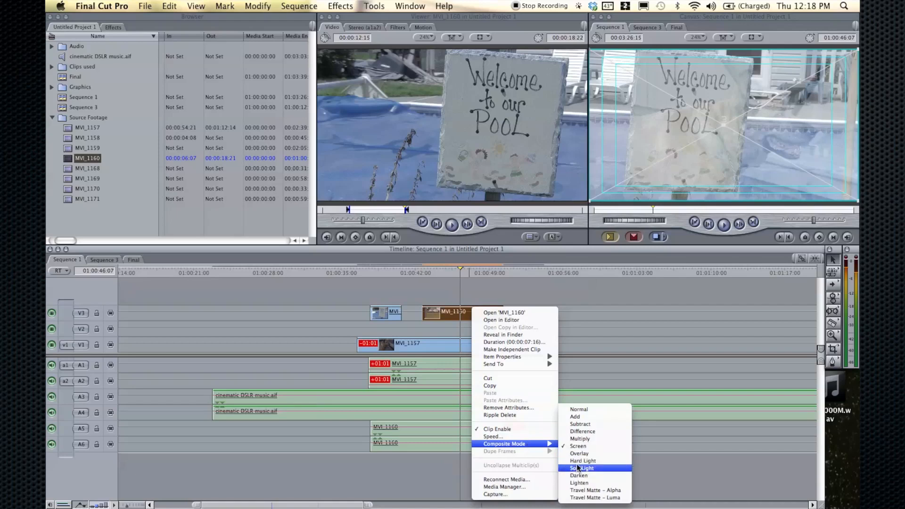
{"action": "left_click", "coordinate": [583, 469]}
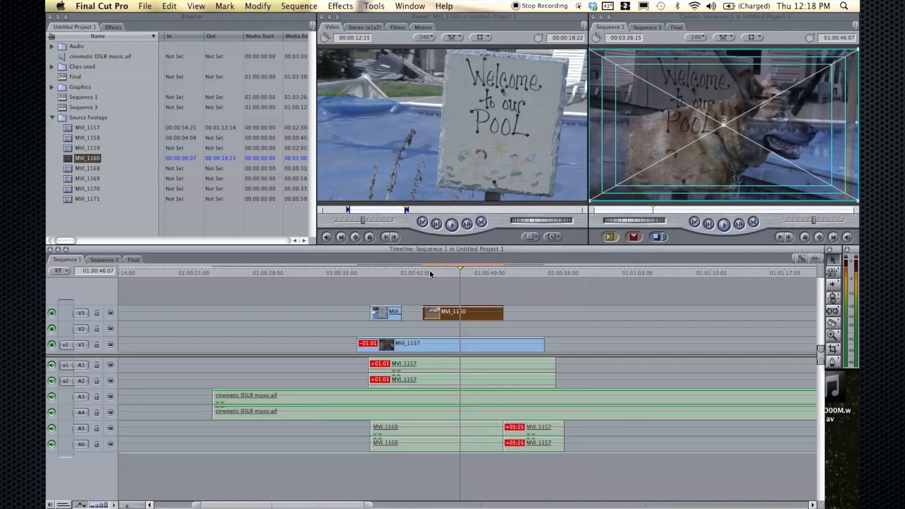
- Move MVI_1160 up to a new V4 track and scrub earlier to preview the blended stack
{"action": "left_click", "coordinate": [420, 273]}
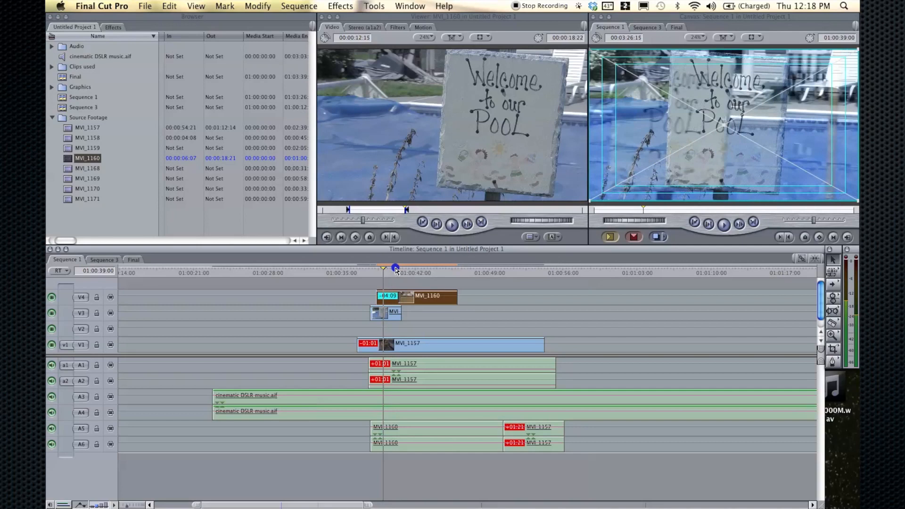
{"action": "left_click_drag", "start_coordinate": [395, 269], "coordinate": [433, 269]}
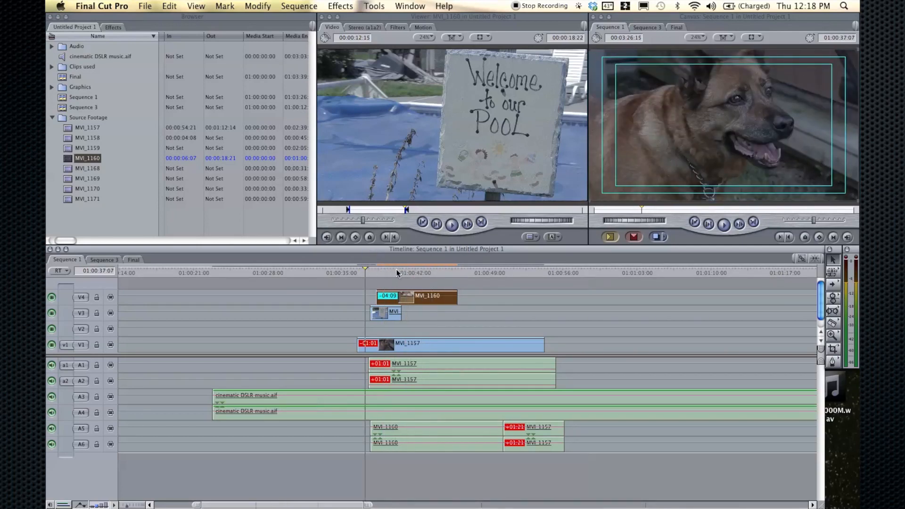
{"action": "right_click", "coordinate": [428, 295]}
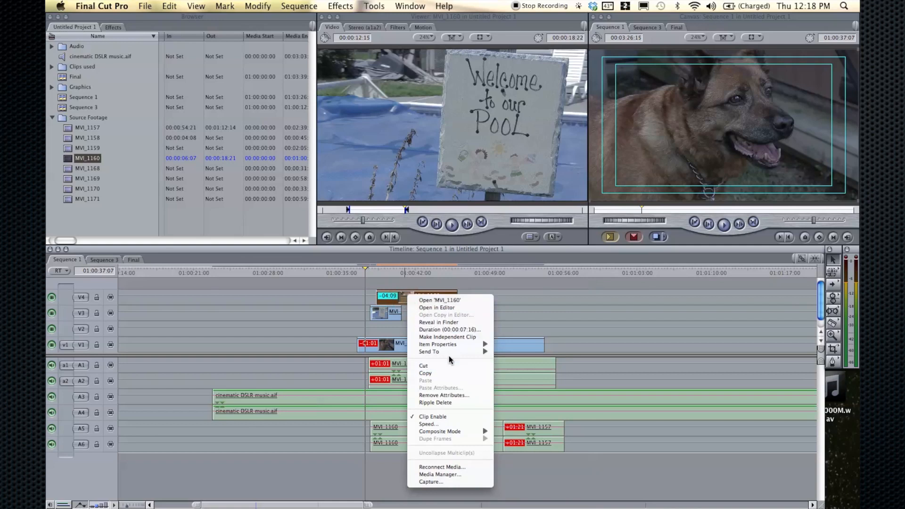